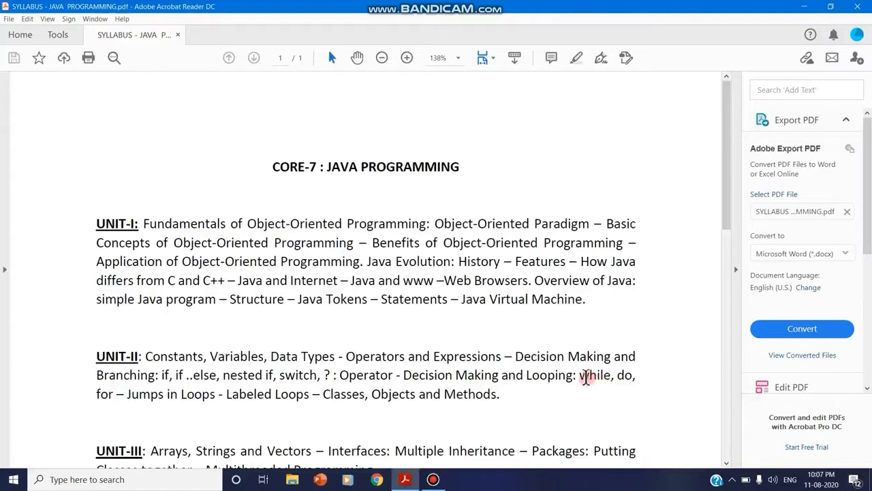
mouse_move(556, 370)
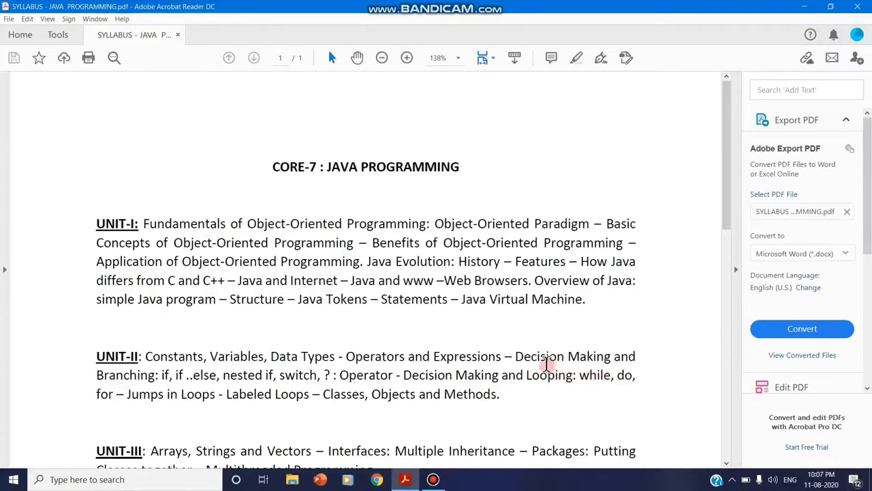
mouse_move(545, 353)
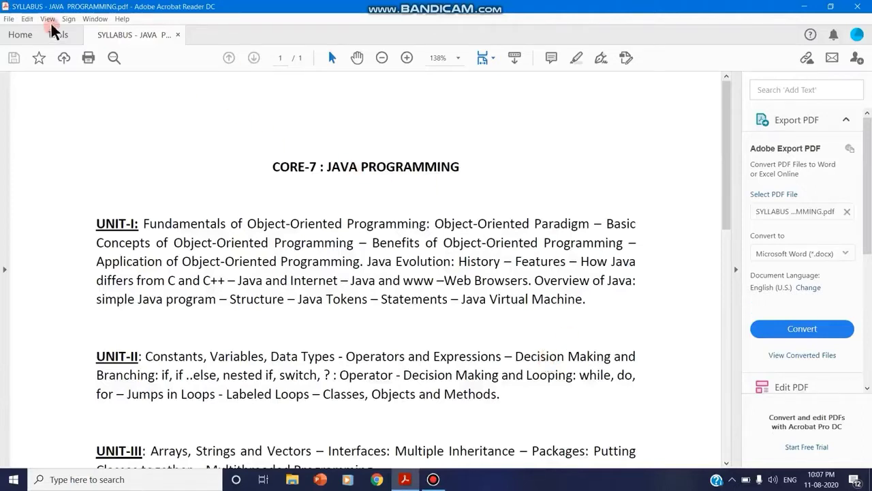
mouse_move(597, 365)
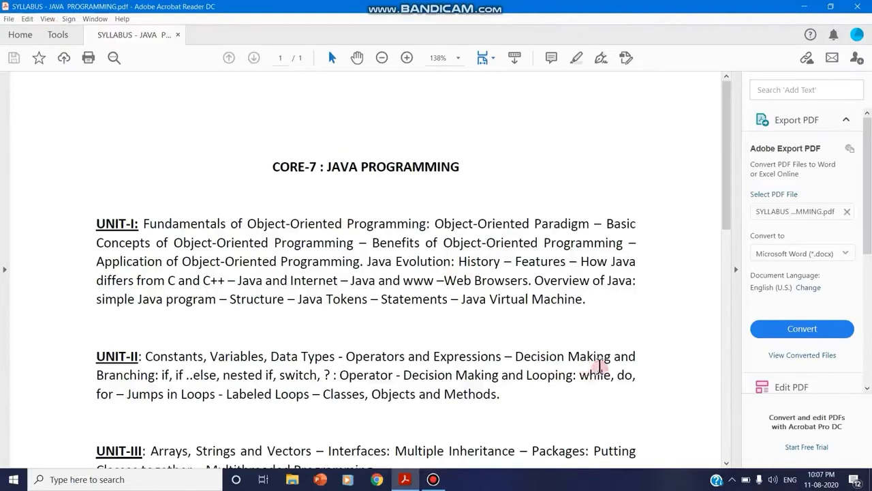
mouse_move(58, 31)
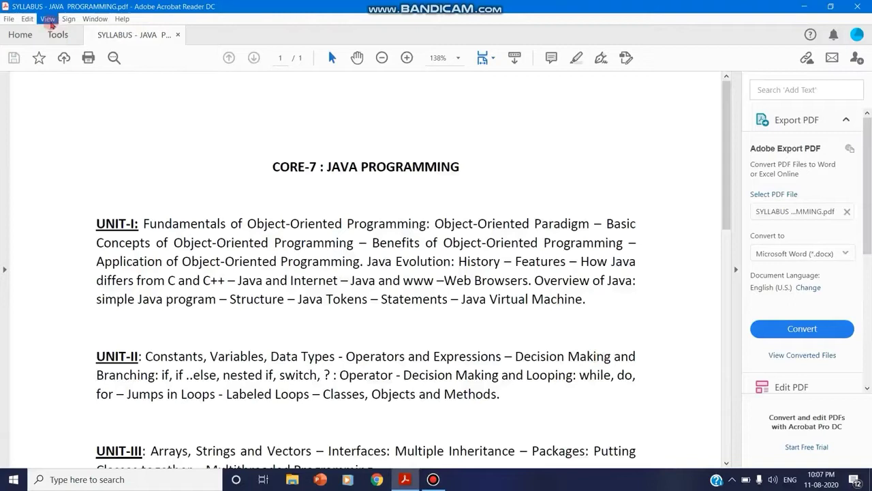
Open the Comment tool set via View > Tools > Comment on the syllabus PDF.
left_click(47, 18)
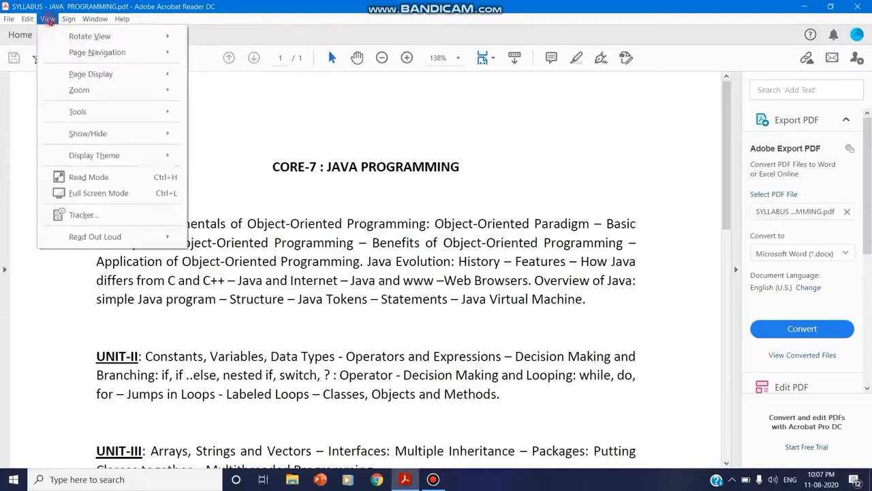
left_click(77, 111)
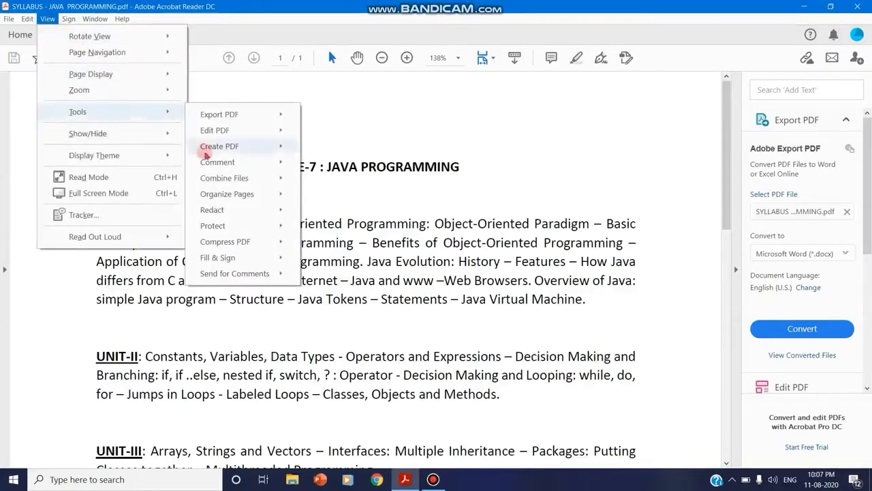
mouse_move(218, 161)
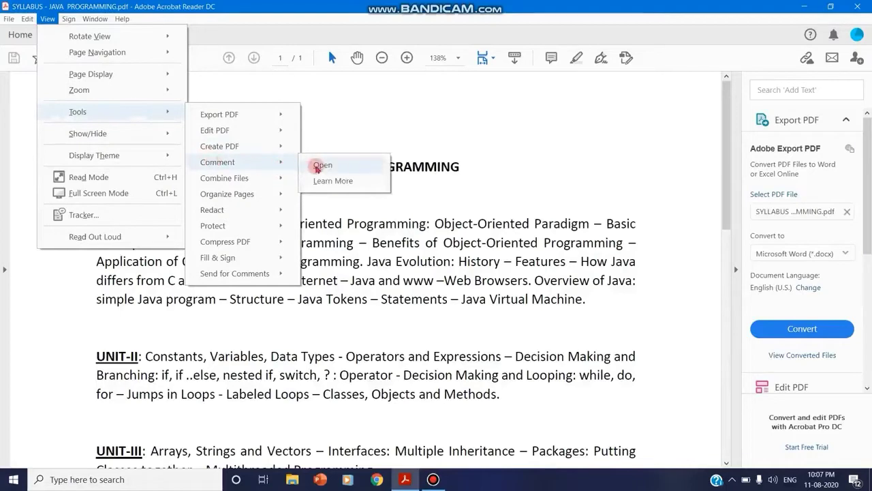
left_click(322, 165)
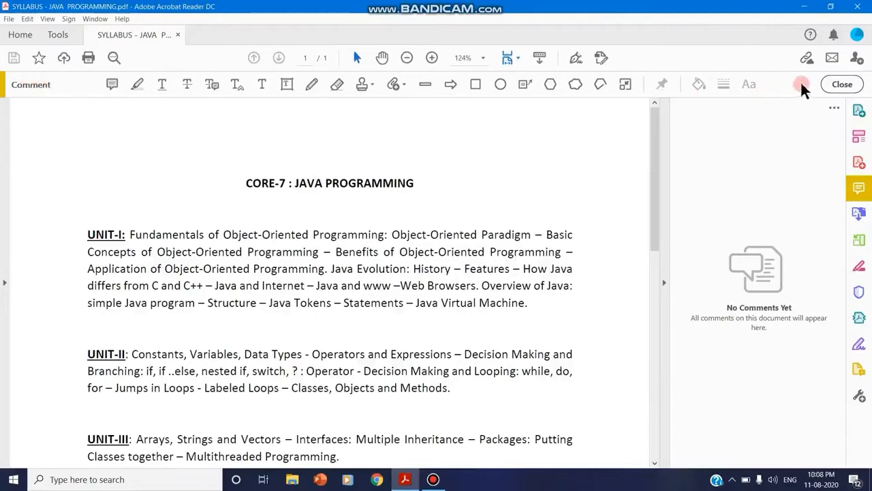
mouse_move(27, 92)
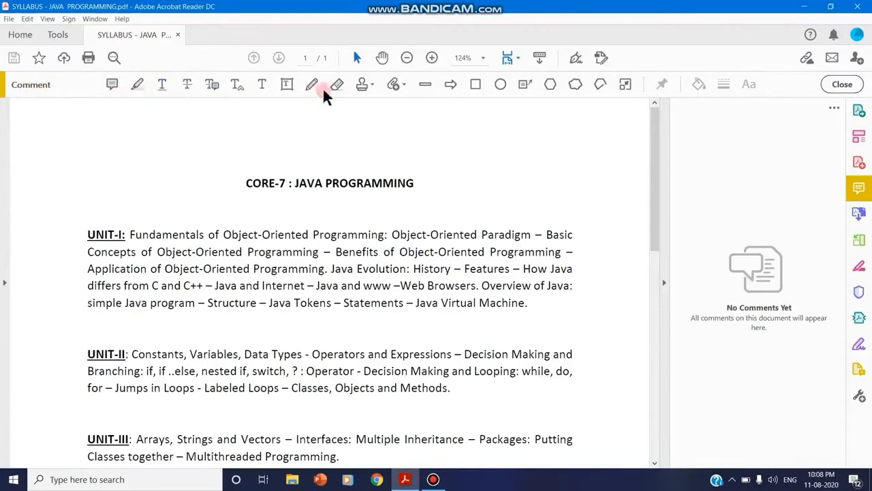
mouse_move(789, 88)
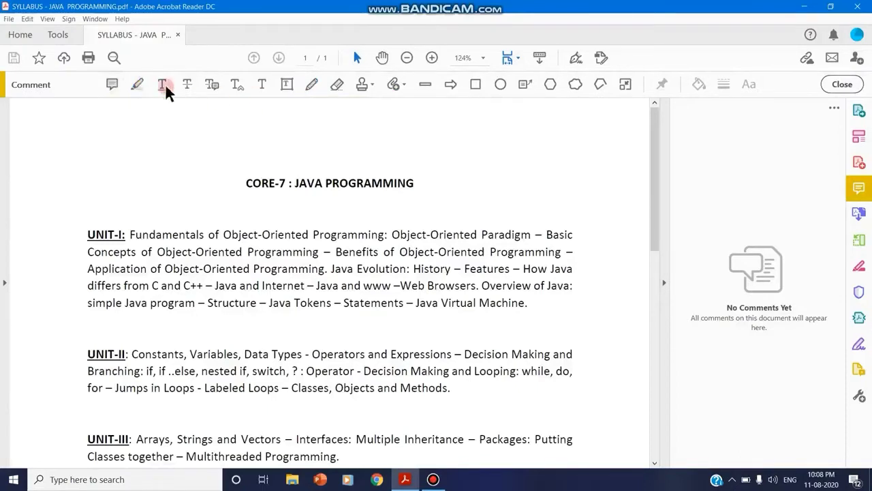
mouse_move(188, 84)
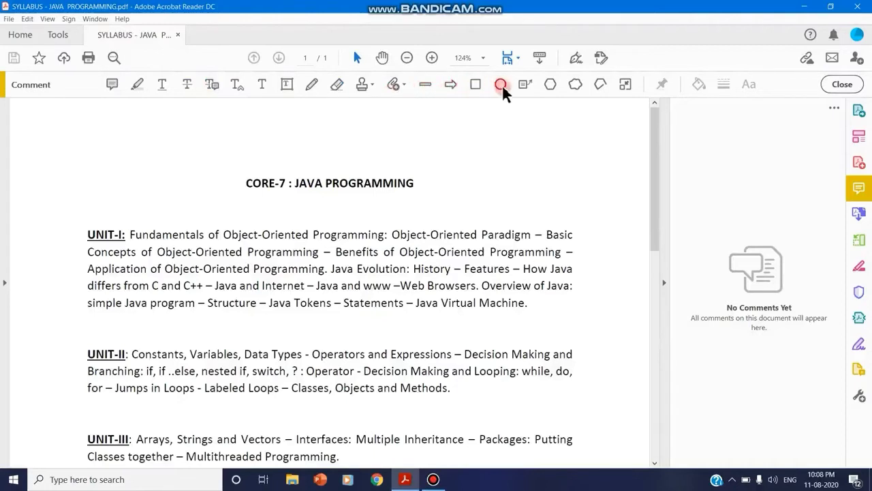
mouse_move(550, 84)
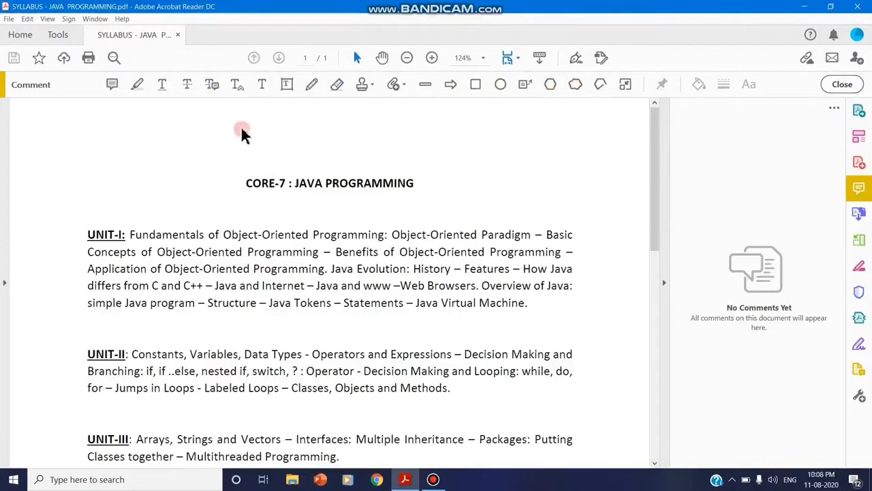
mouse_move(311, 84)
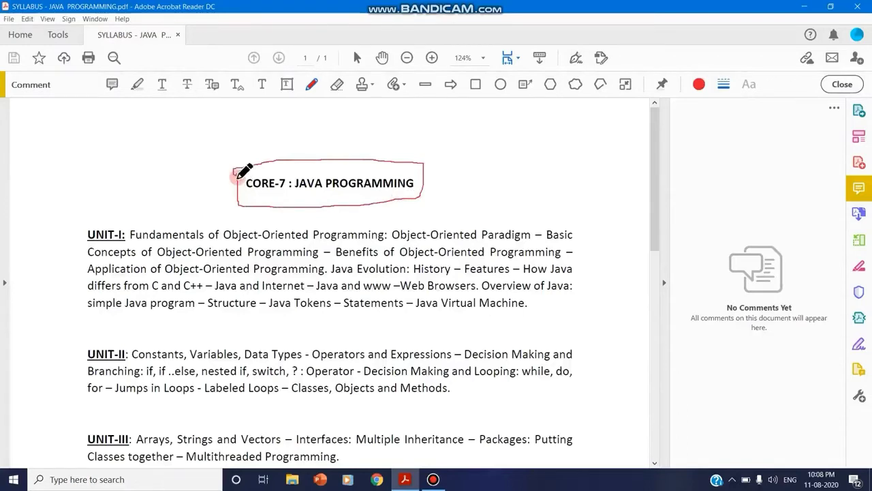
Select the red pencil loop around the CORE-7 title and collapse the comments list.
left_click(327, 182)
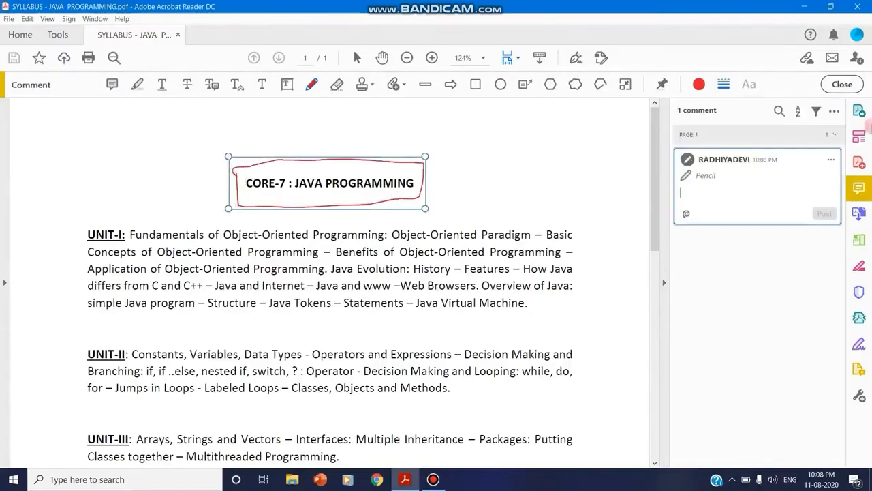
left_click(834, 111)
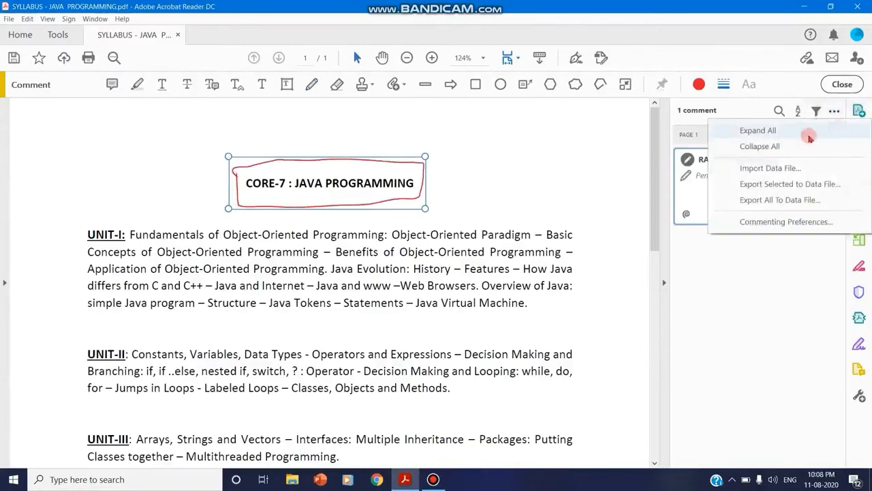
left_click(759, 146)
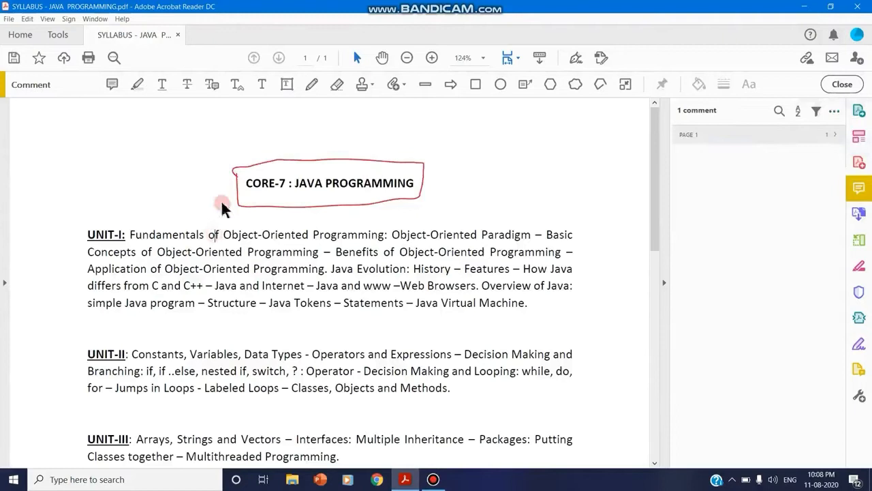
Circle the UNIT-IV and UNIT-V headings in red pencil, then return to the page top.
left_click(312, 84)
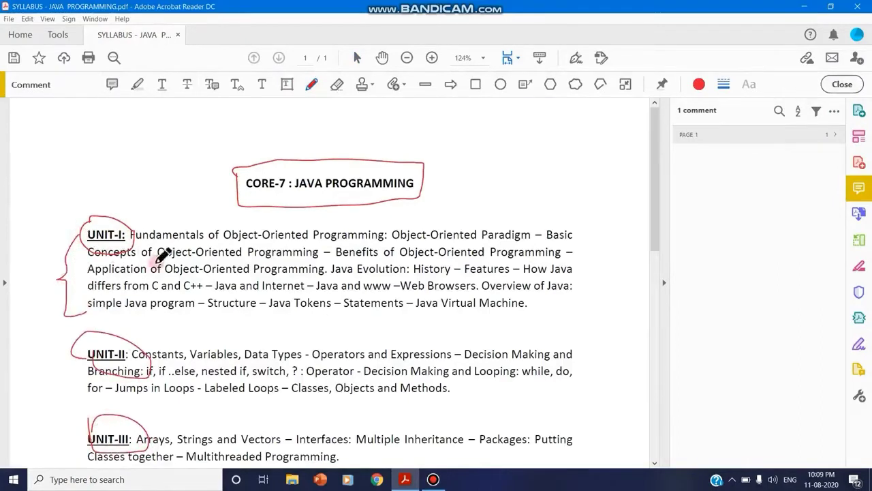
mouse_move(582, 313)
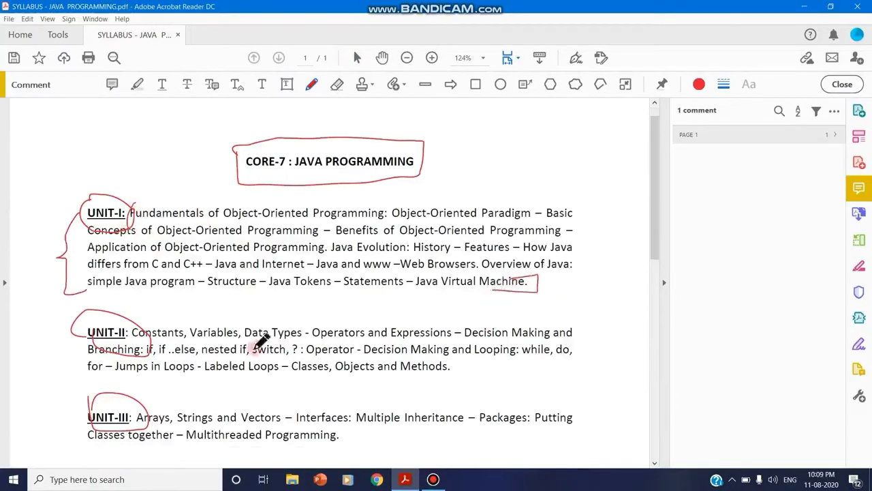
scroll("down", 3)
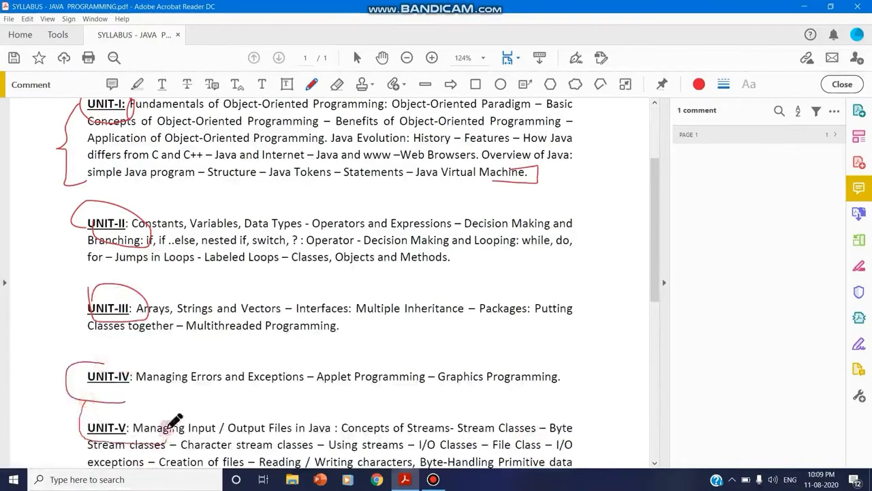
scroll("down", 3)
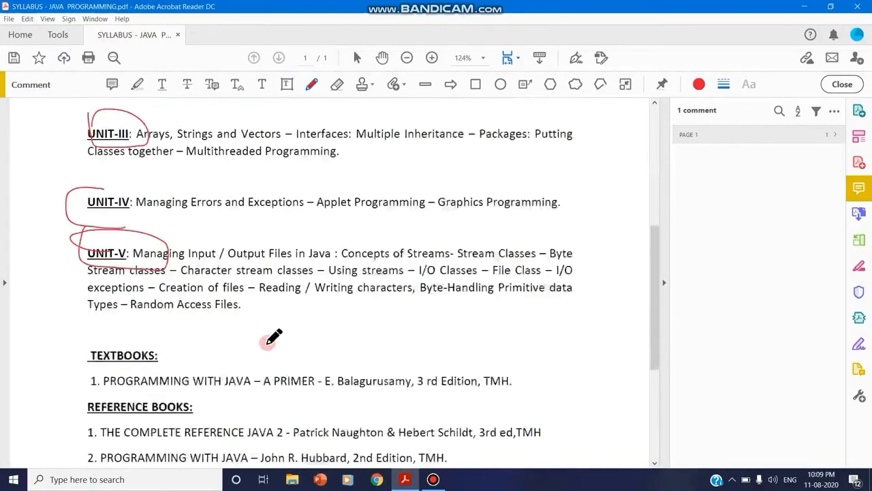
scroll("up", 3)
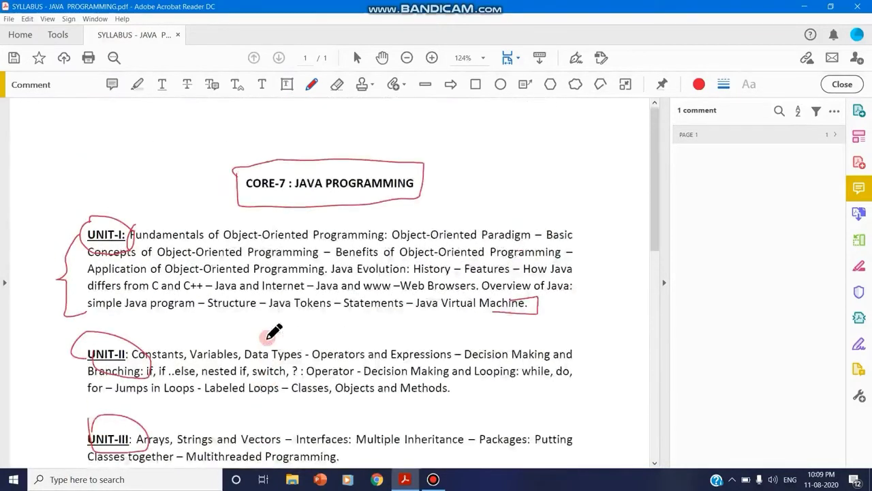
scroll("down", 3)
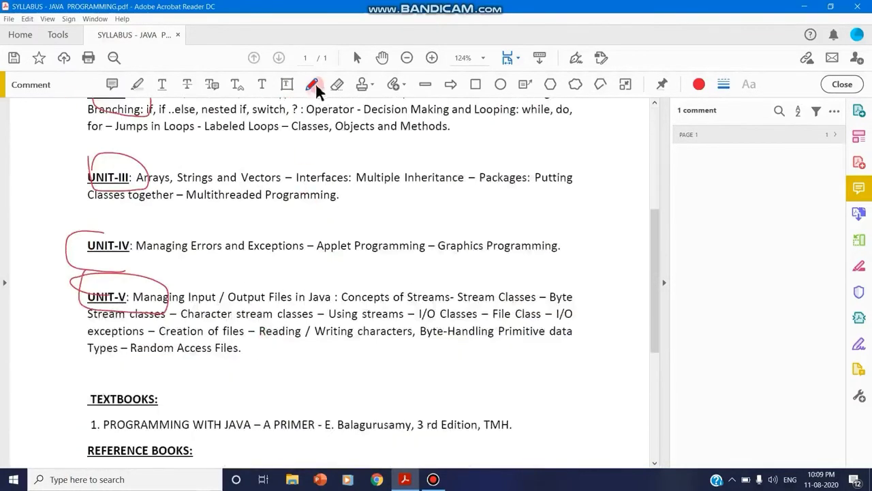
scroll("up", 3)
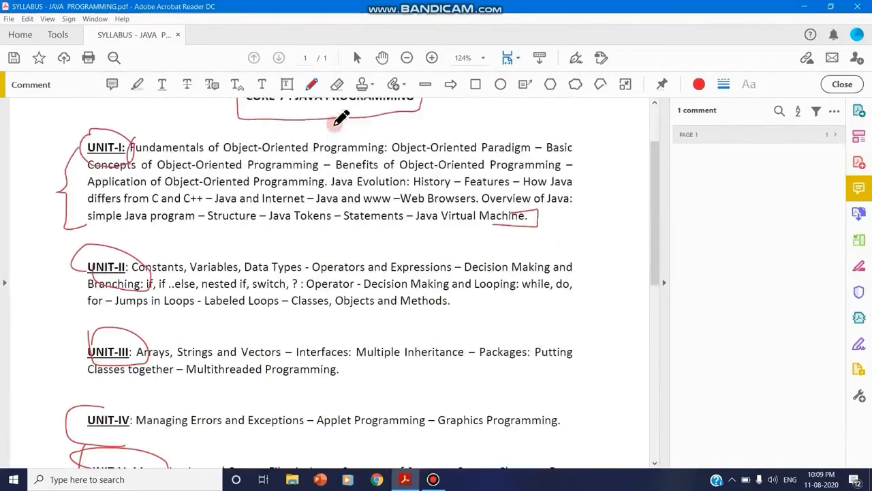
scroll("up", 3)
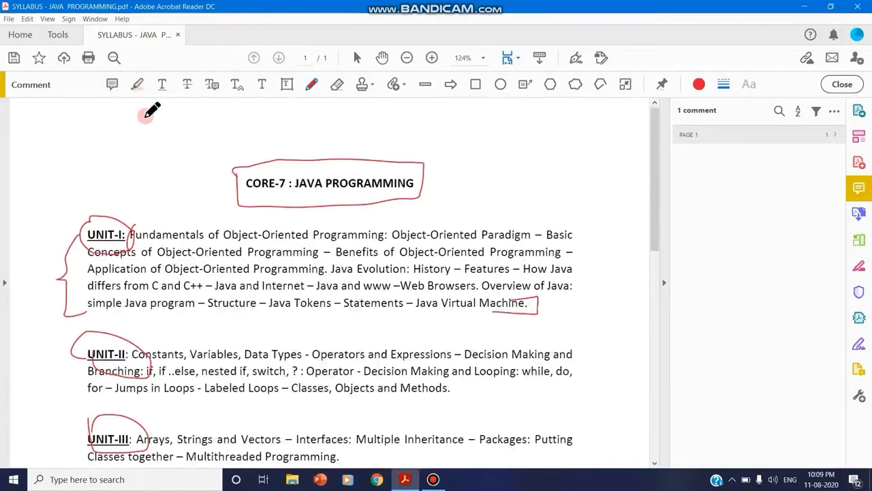
mouse_move(138, 84)
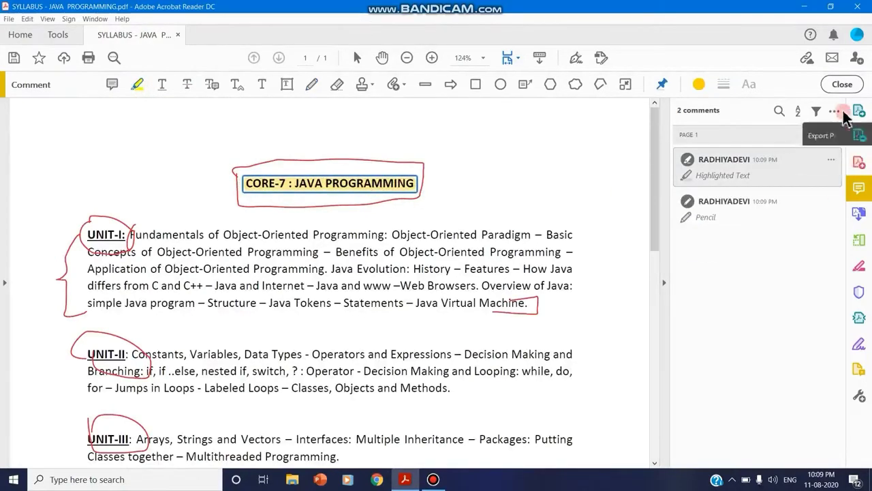
Apply a yellow text highlight across the CORE-7 : JAVA PROGRAMMING heading.
left_click(835, 110)
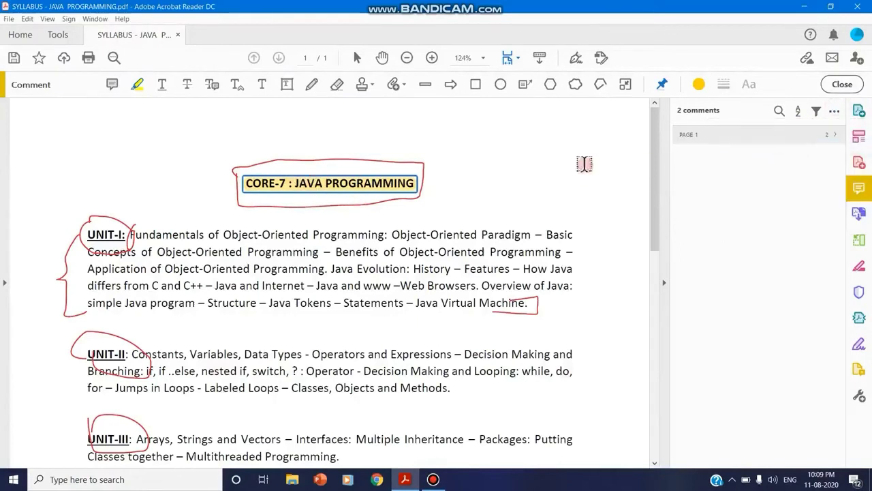
mouse_move(737, 116)
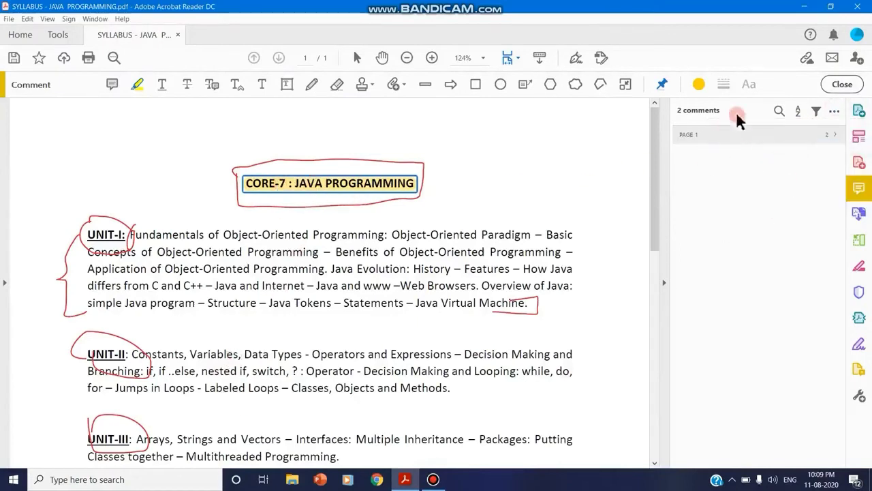
mouse_move(750, 178)
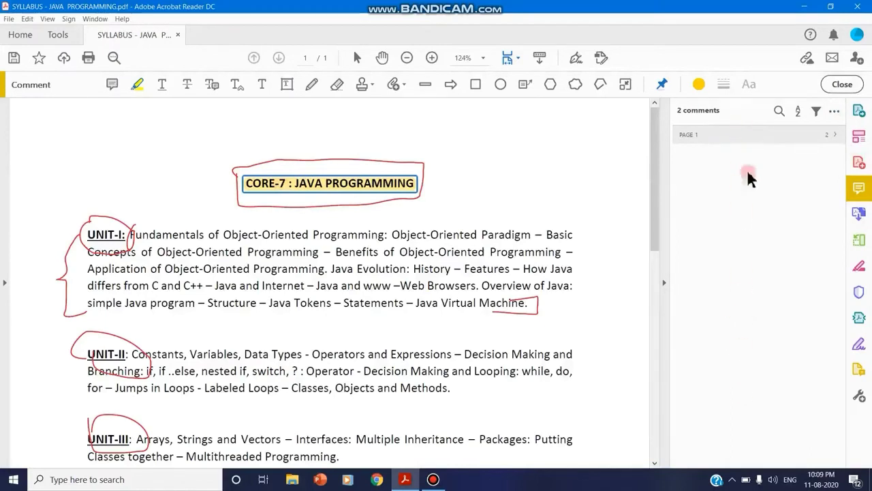
mouse_move(801, 143)
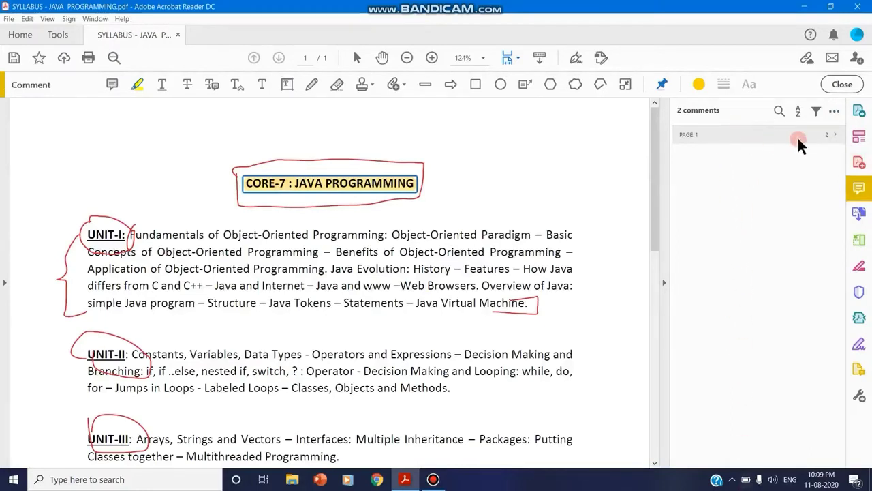
mouse_move(712, 214)
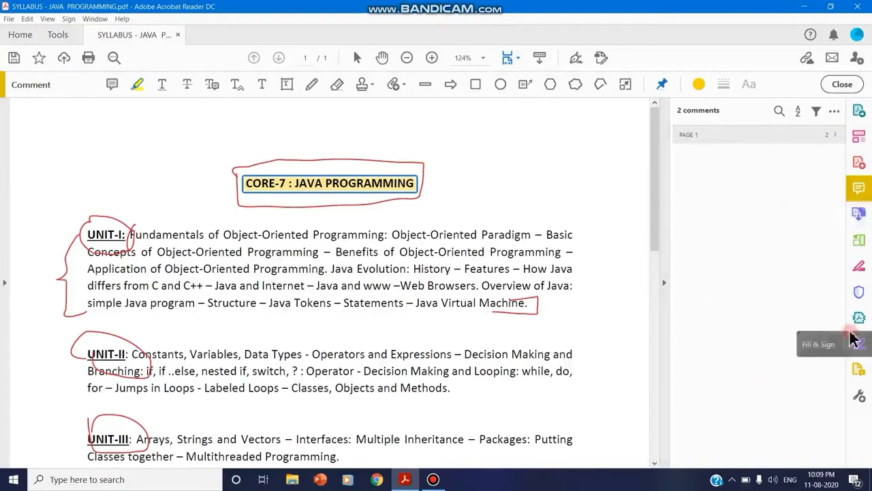
mouse_move(193, 176)
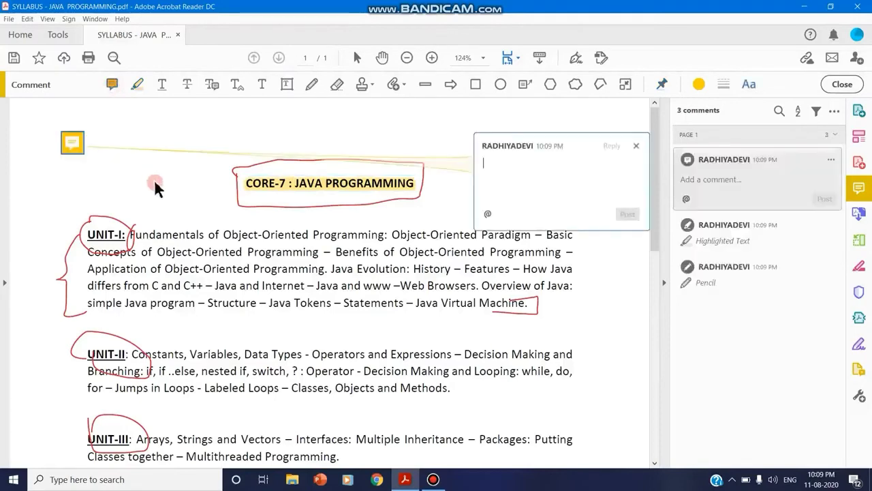
mouse_move(577, 167)
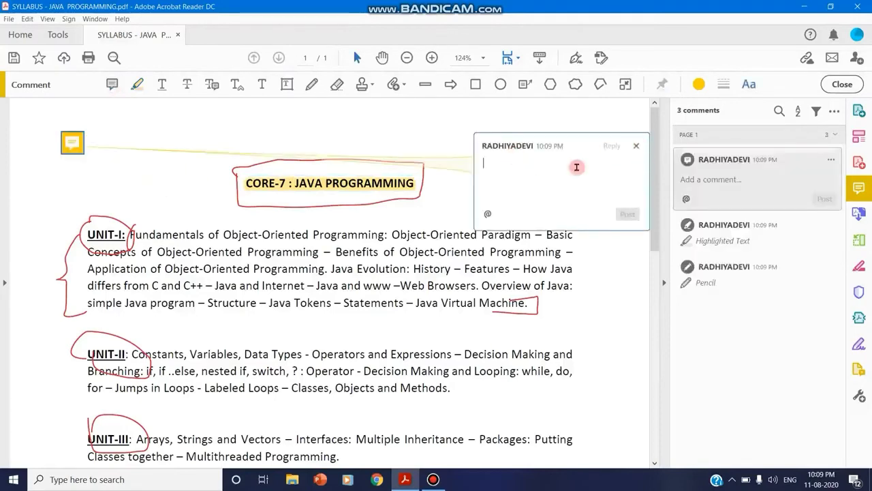
Enter 'syllabus' in the top-left sticky note and post it.
type("sy")
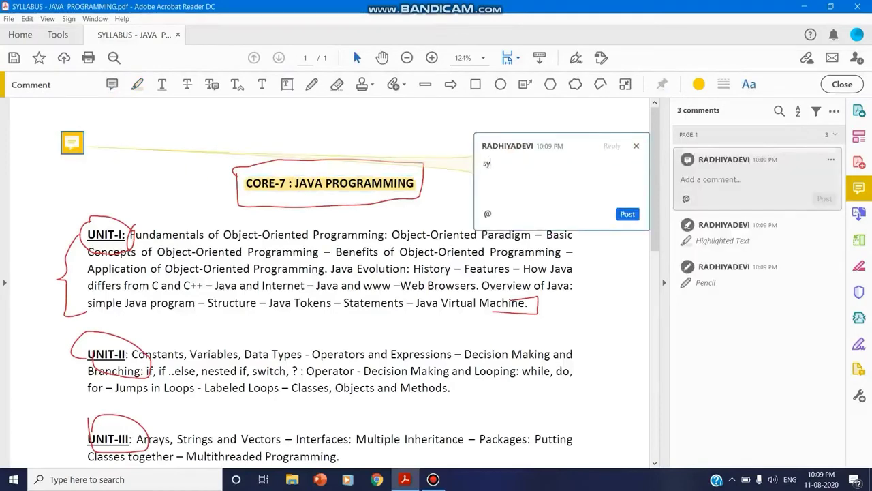
type("llabus")
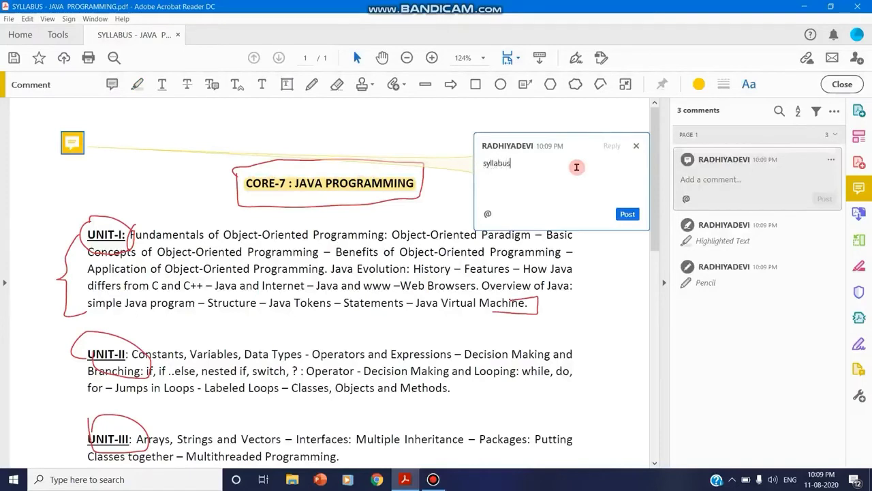
left_click(627, 214)
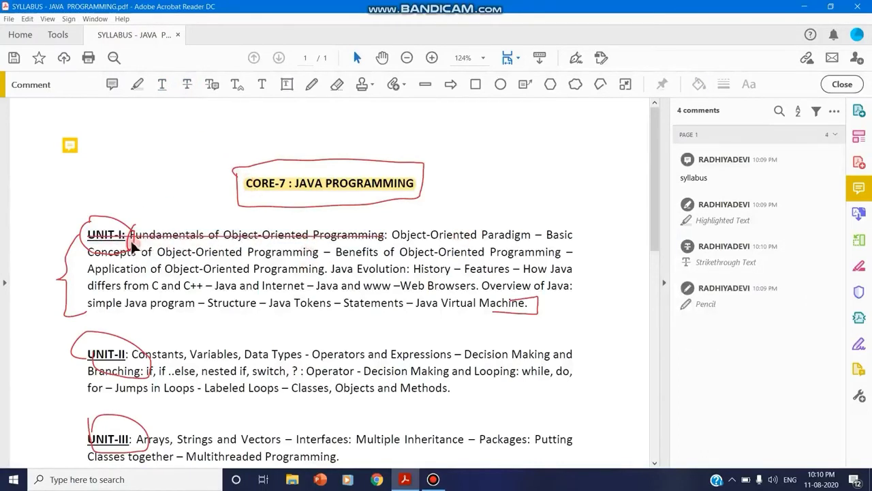
mouse_move(412, 224)
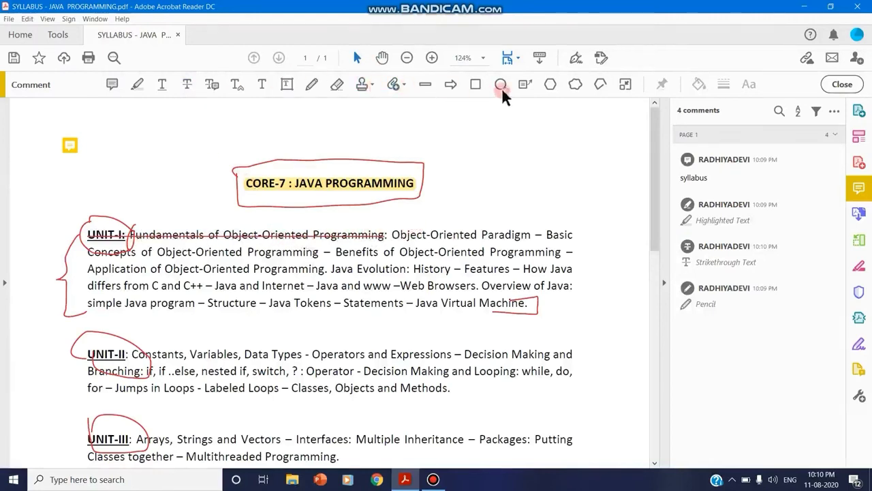
Draw a red outlined rectangle to the right of the title.
left_click_drag(477, 138, 562, 201)
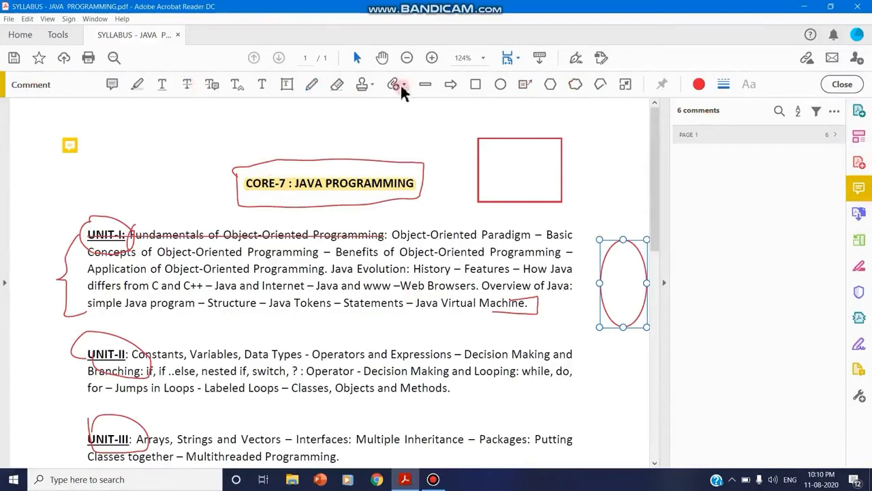
mouse_move(444, 363)
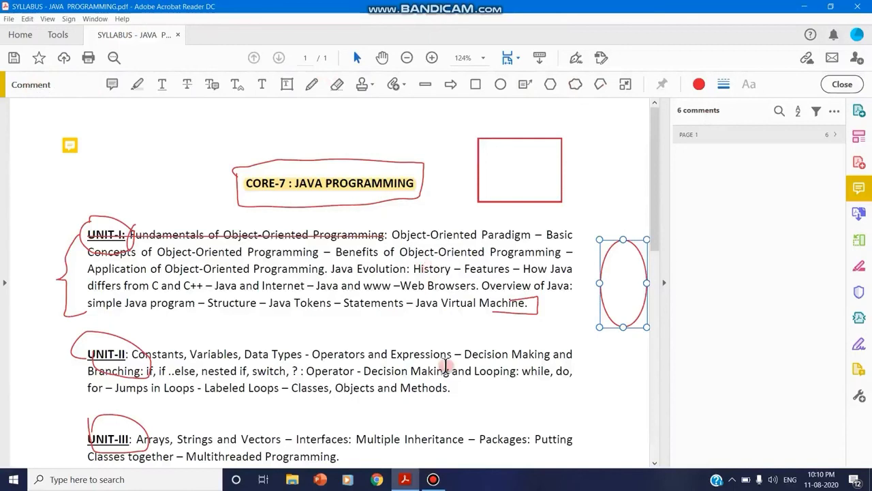
mouse_move(646, 154)
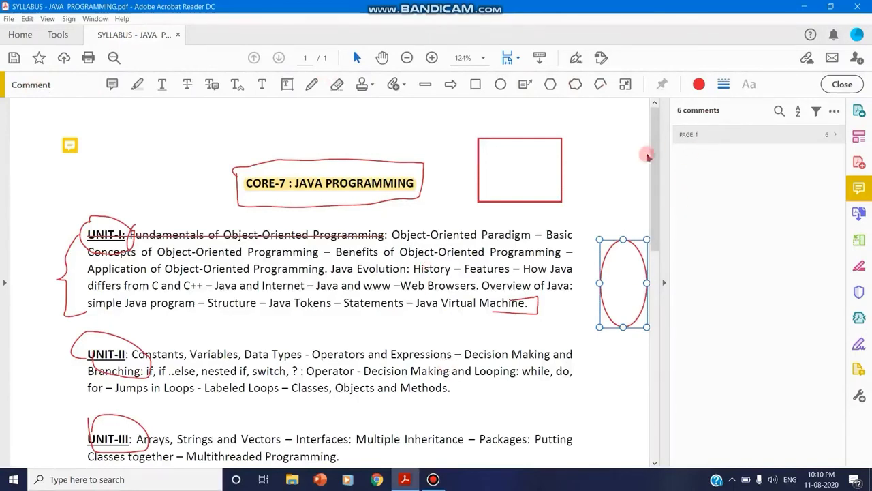